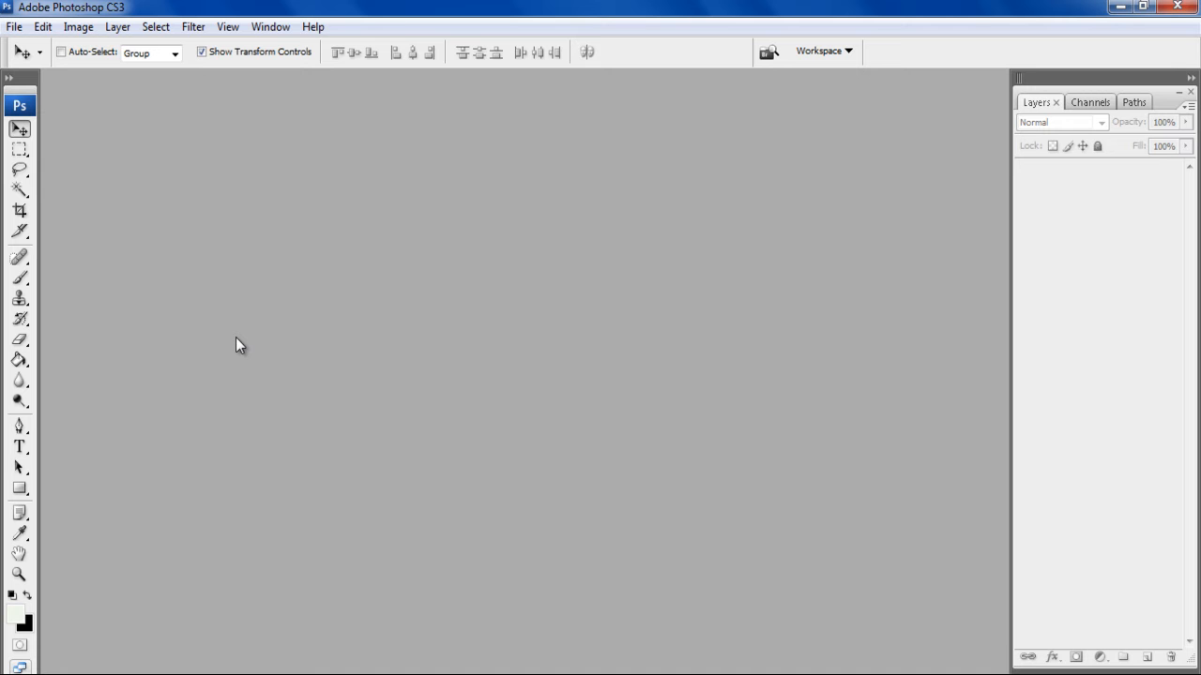
pyautogui.moveTo(131, 201)
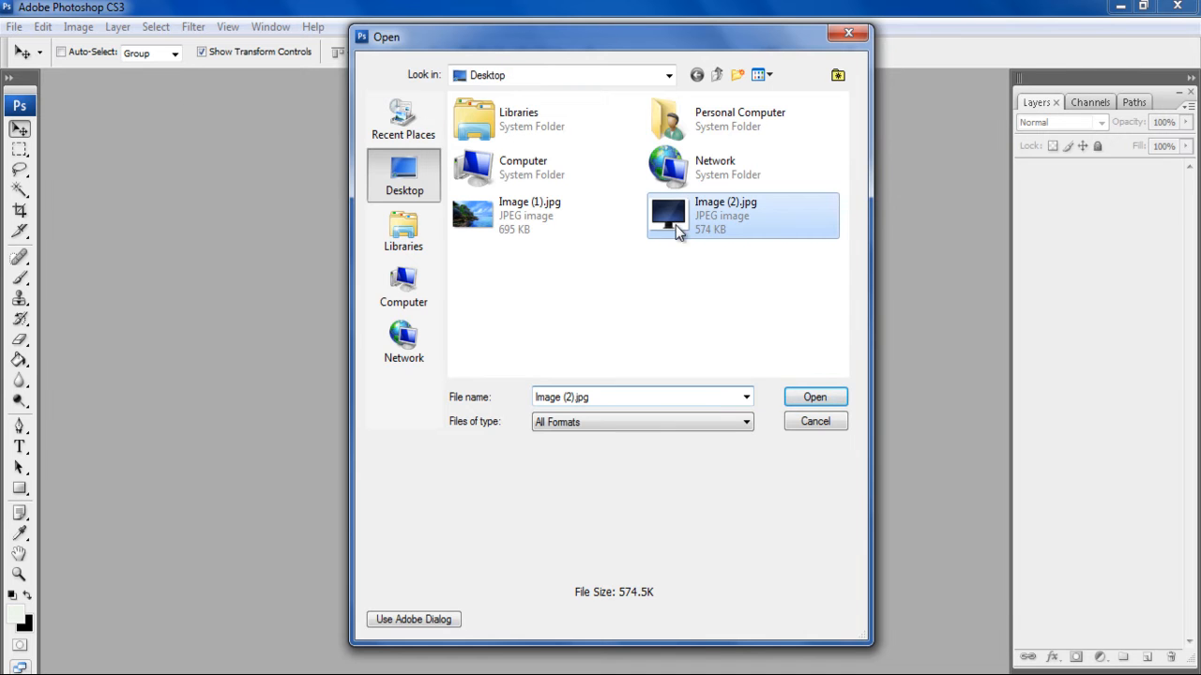
# Step: Open the monitor picture Image (2).jpg, then the coast photo Image (1).jpg
pyautogui.click(814, 397)
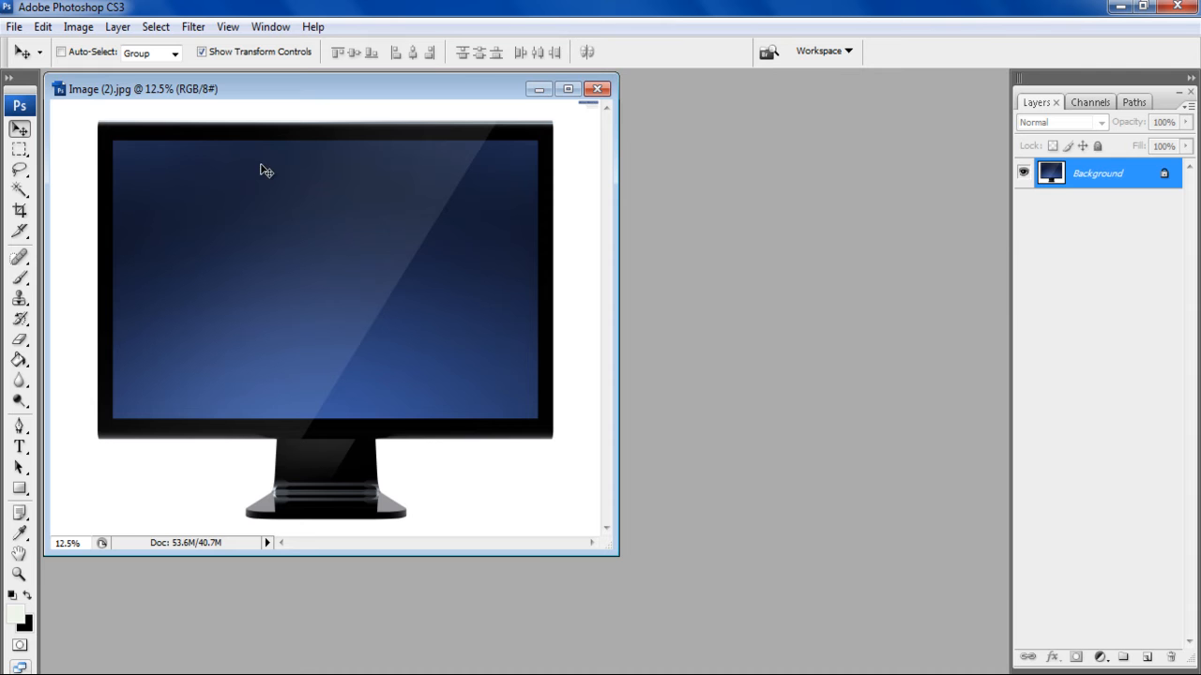
pyautogui.click(14, 26)
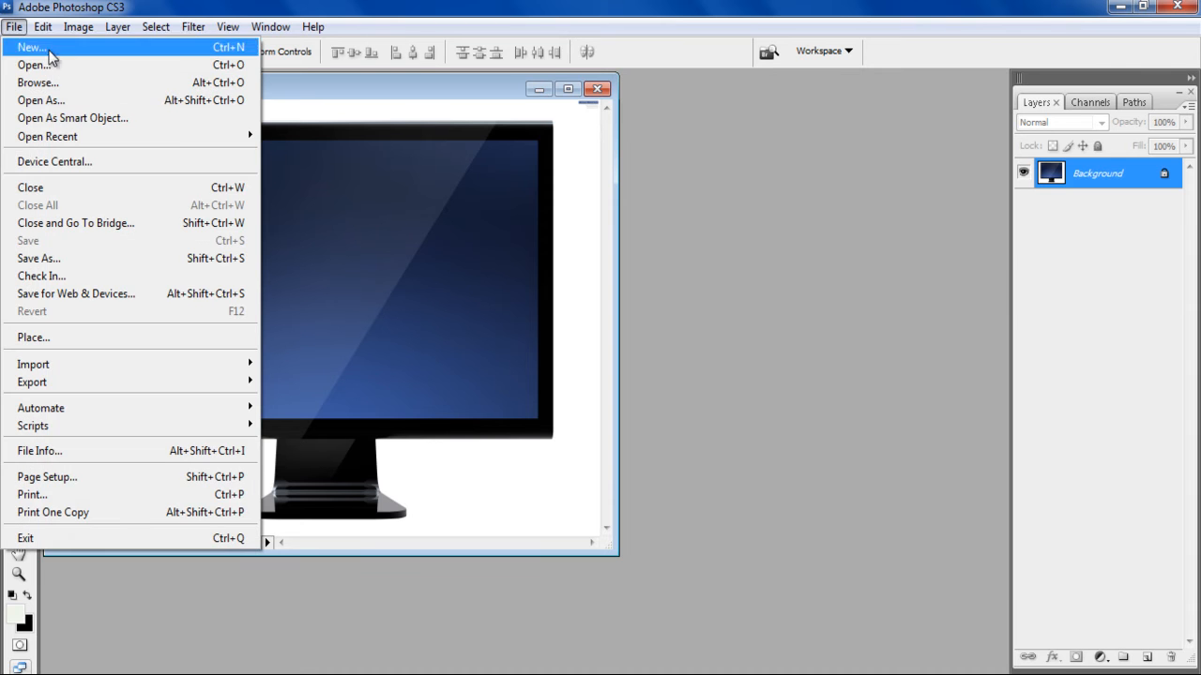
pyautogui.click(35, 65)
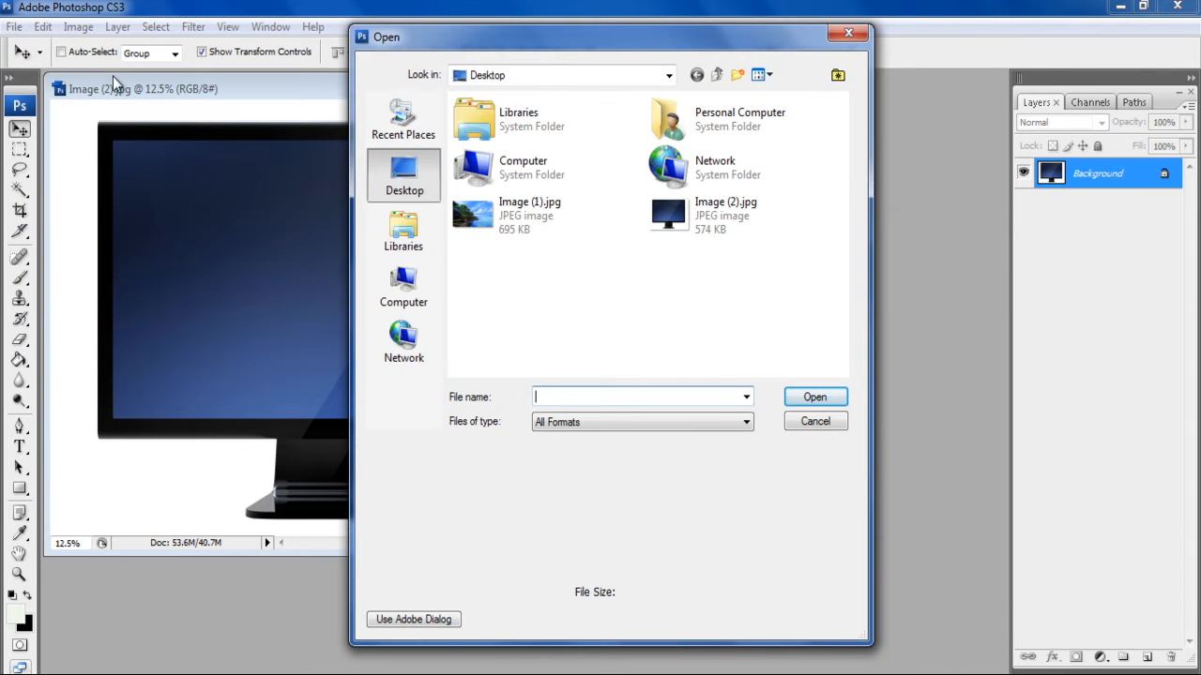
pyautogui.click(528, 216)
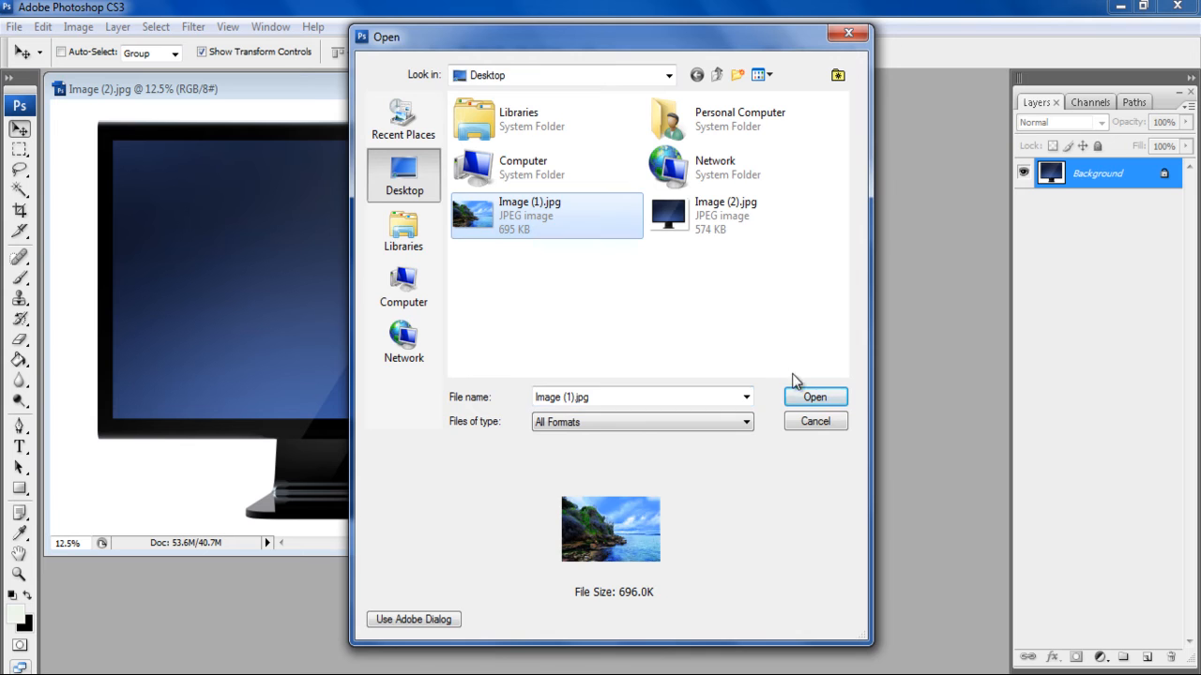
pyautogui.click(814, 397)
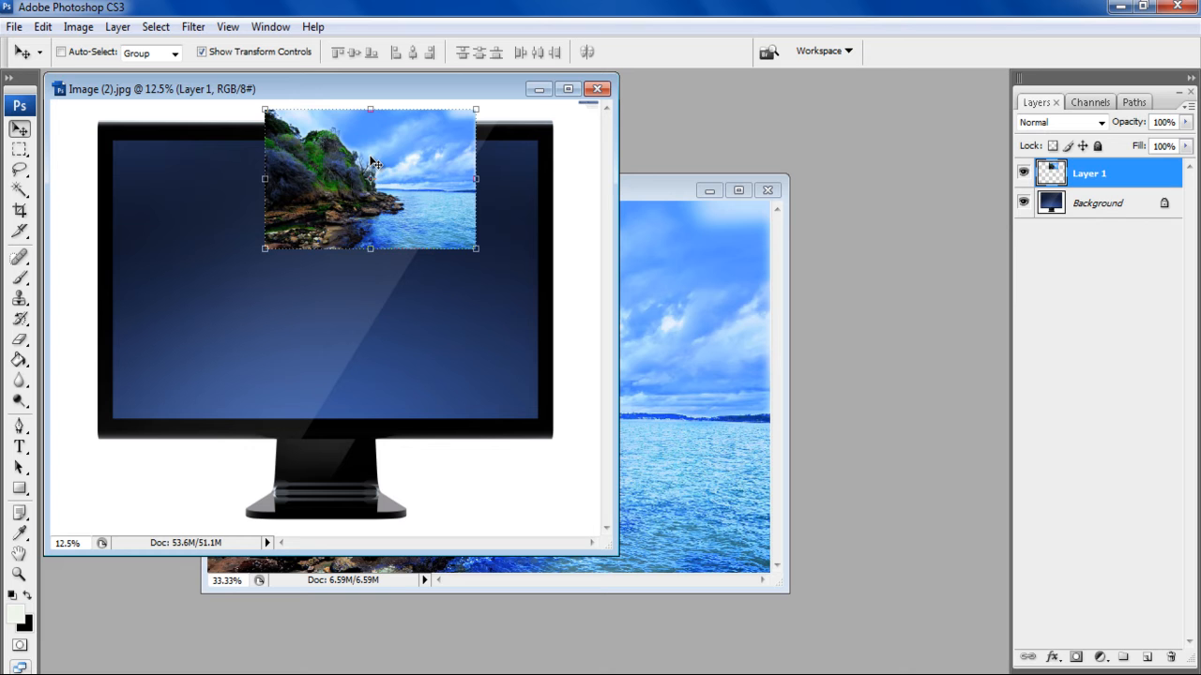
pyautogui.moveTo(710, 191)
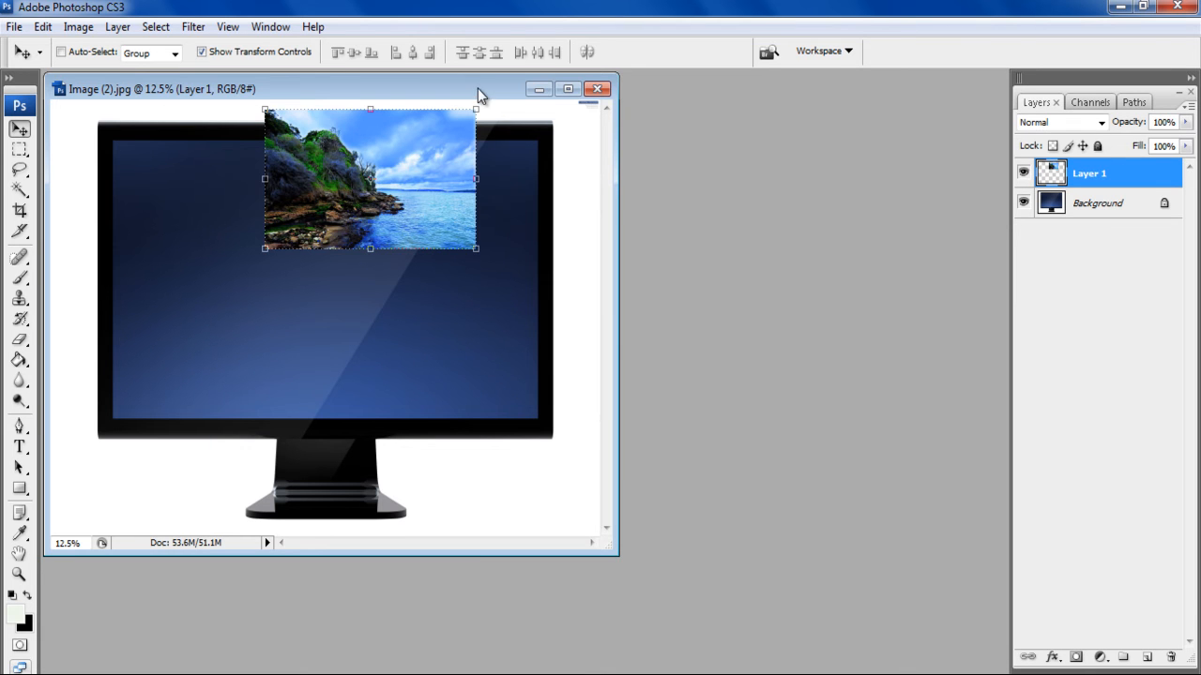
# Step: Reposition the monitor document window after closing the coast photo window
pyautogui.click(567, 89)
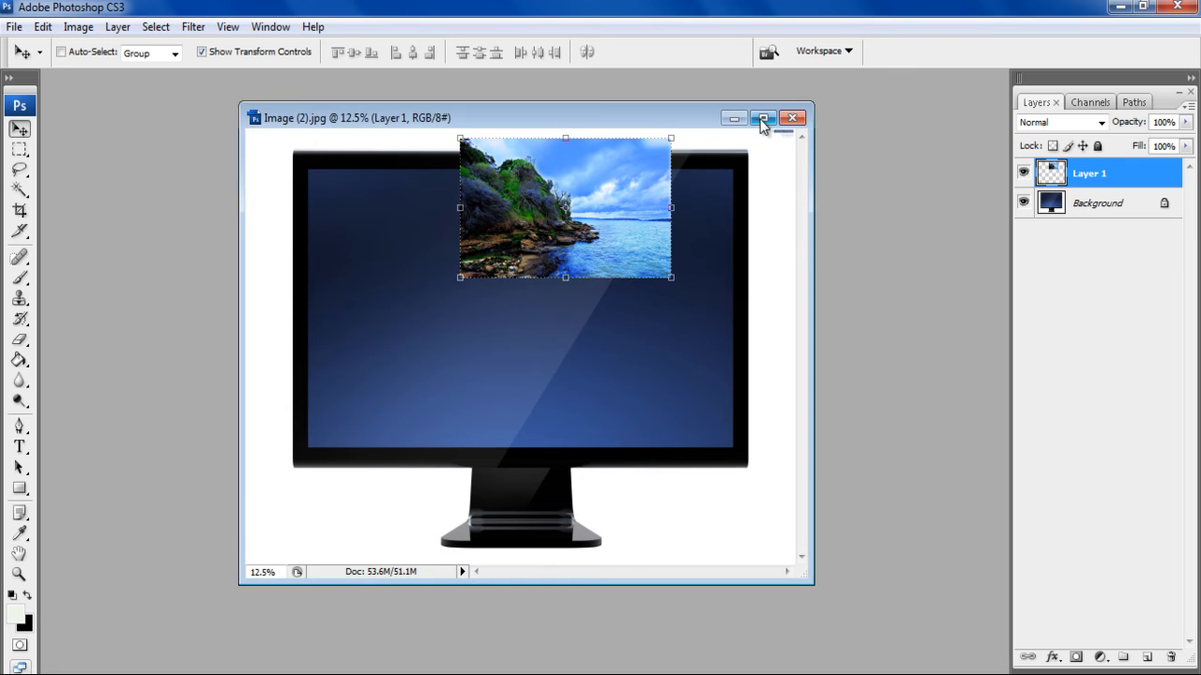
# Step: Maximize the monitor document and scale Layer 1 over the whole screen
pyautogui.click(762, 117)
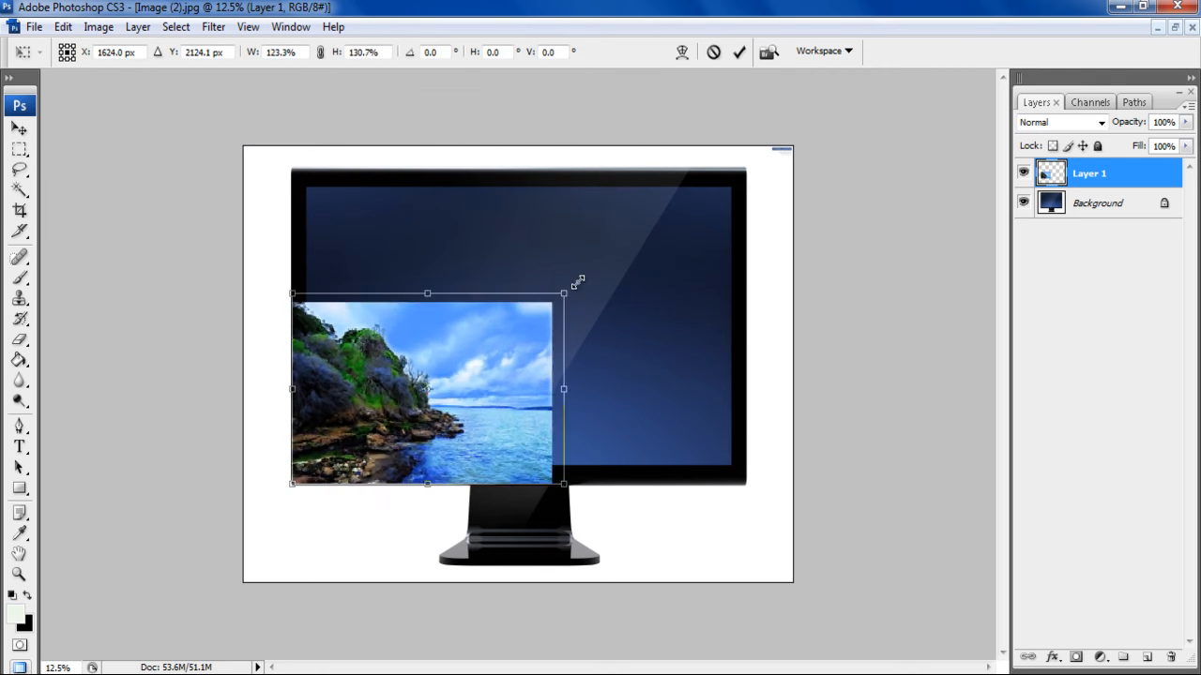
pyautogui.moveTo(563, 293); pyautogui.dragTo(746, 167)
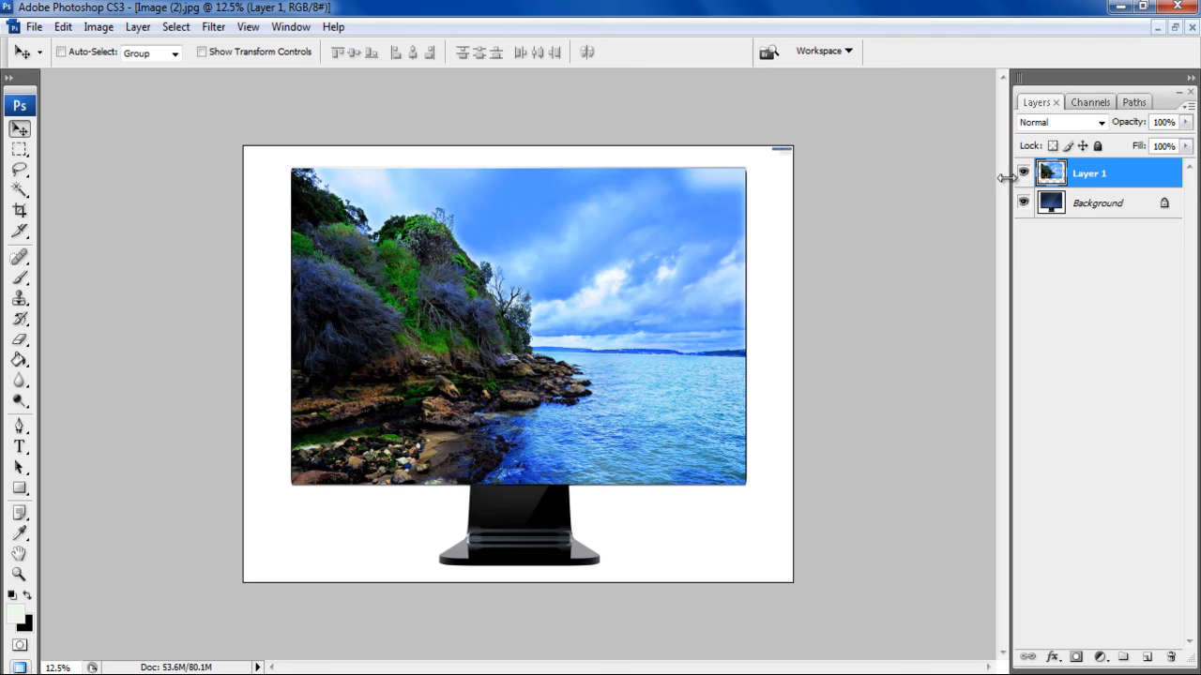
# Step: Hide Layer 1 and marquee-select the monitor's inner screen rectangle
pyautogui.click(1023, 172)
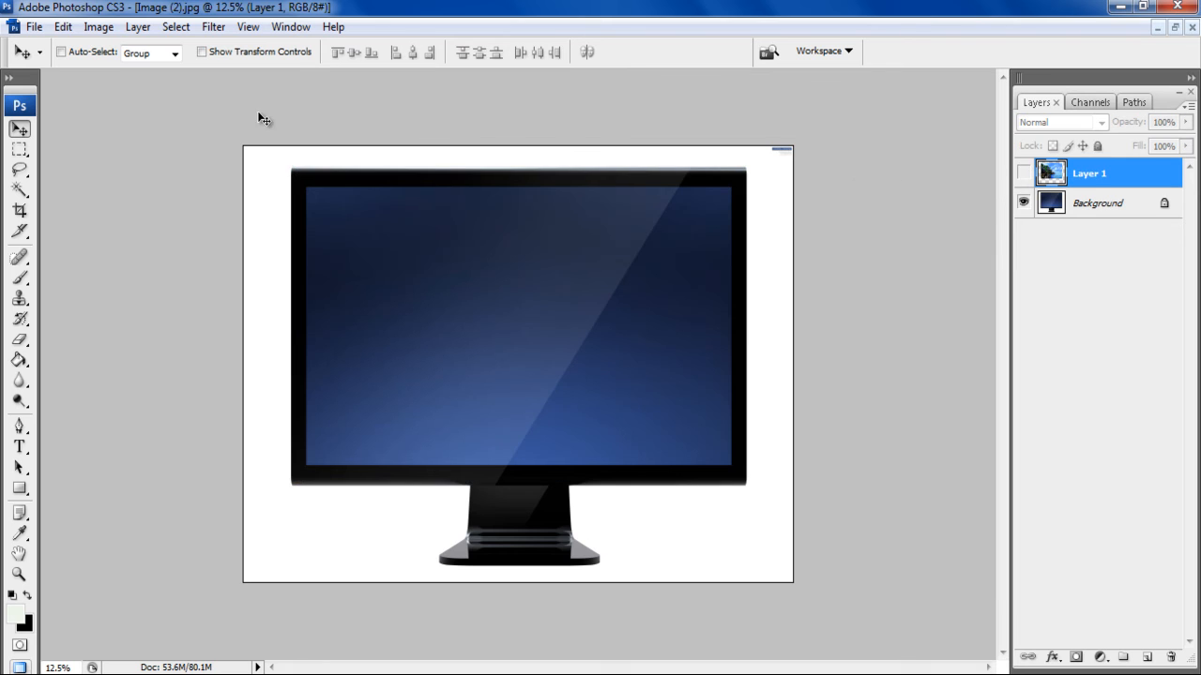
pyautogui.click(20, 150)
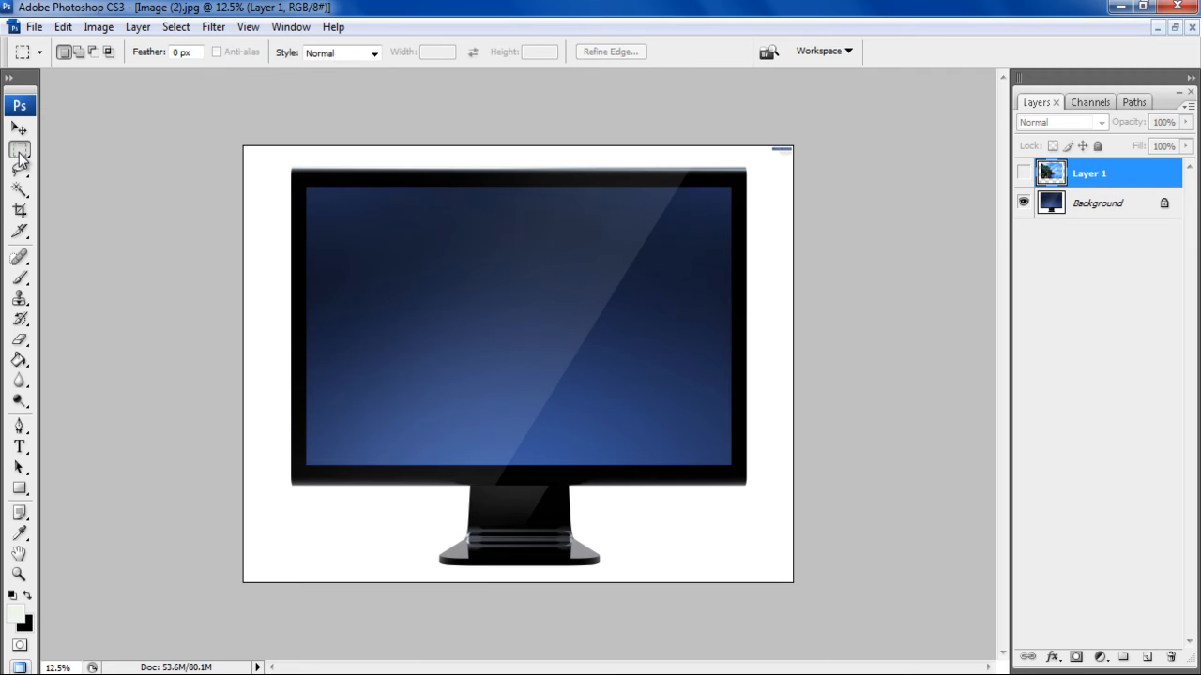
pyautogui.moveTo(307, 189); pyautogui.dragTo(731, 466)
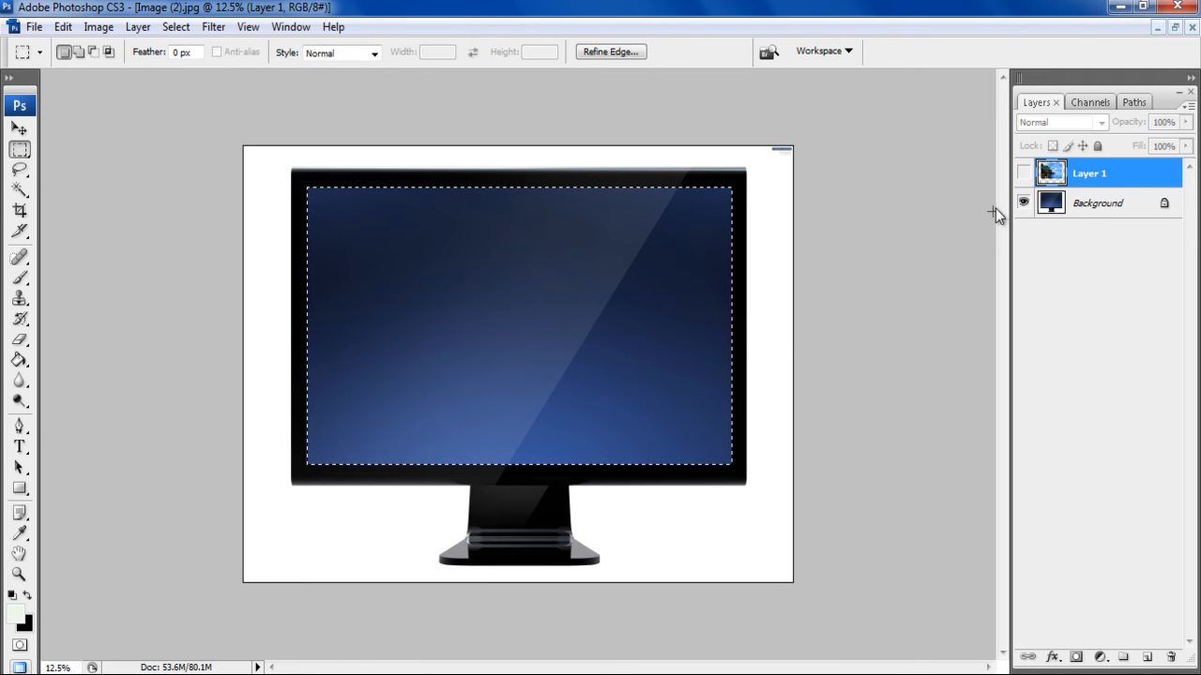
# Step: Show Layer 1 again, deselect, and set its blend mode to Overlay
pyautogui.click(1024, 172)
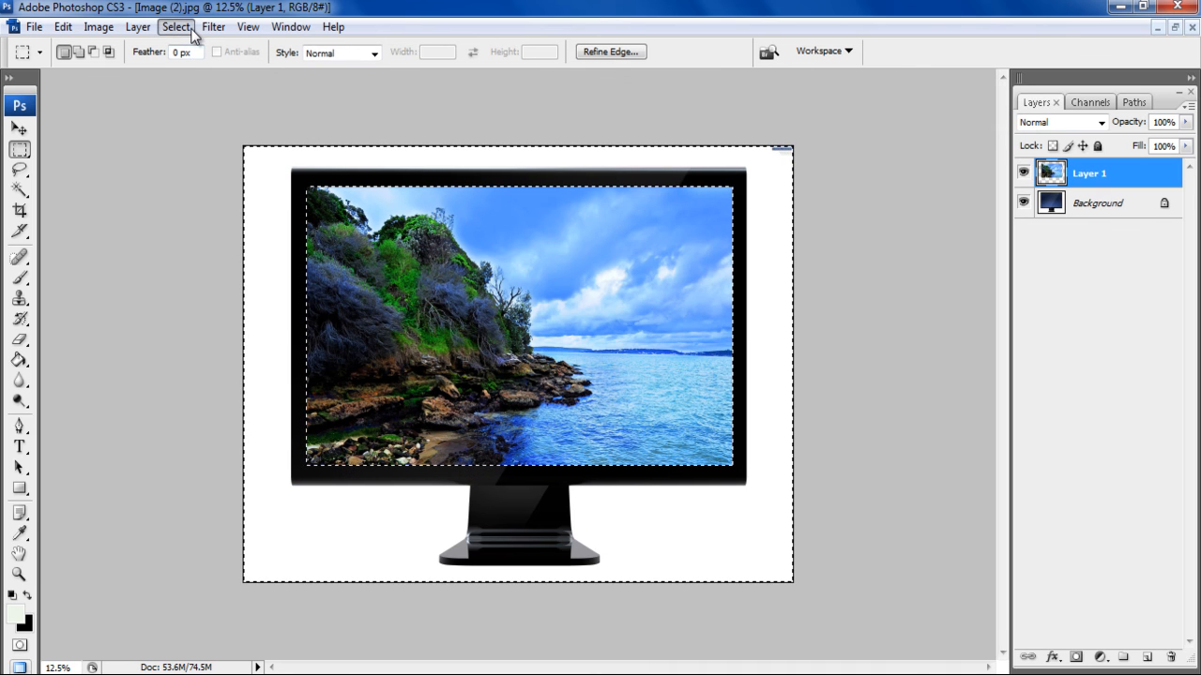
pyautogui.click(176, 26)
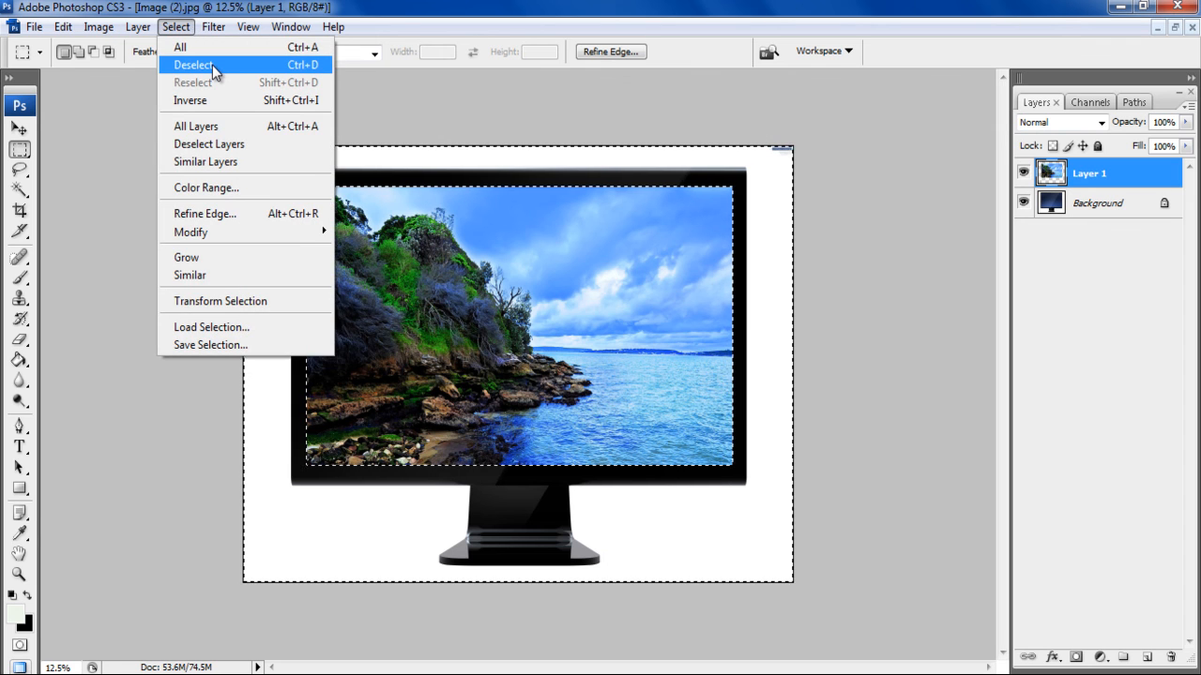
pyautogui.click(193, 64)
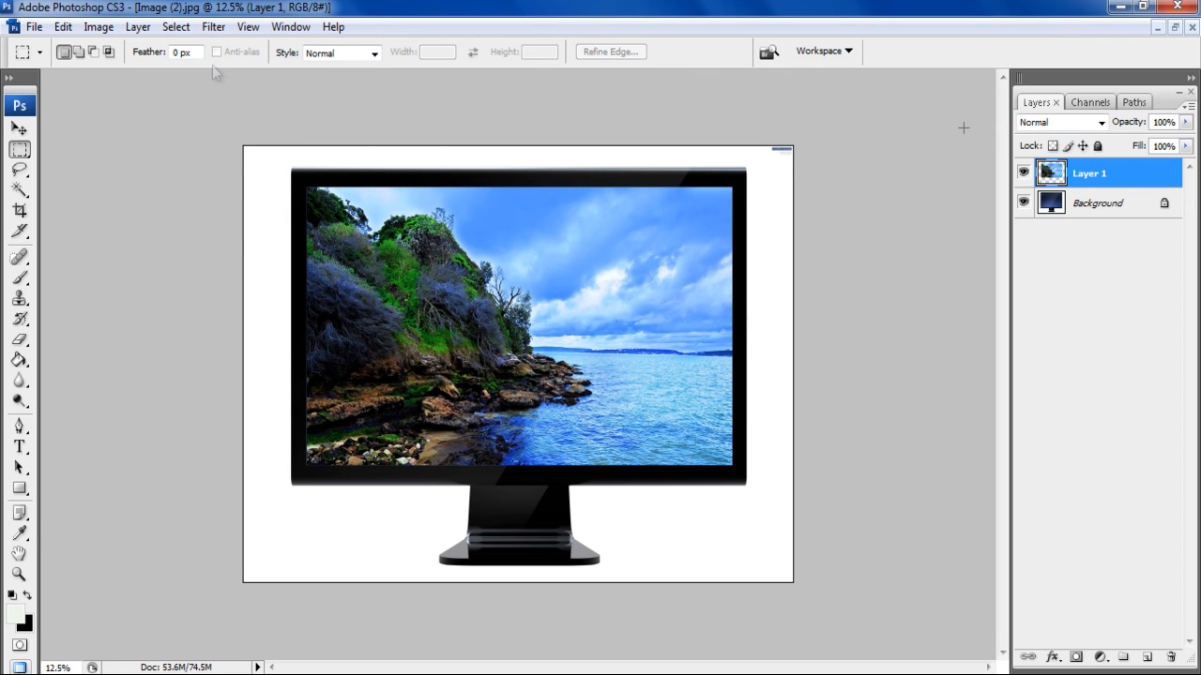
pyautogui.click(1099, 122)
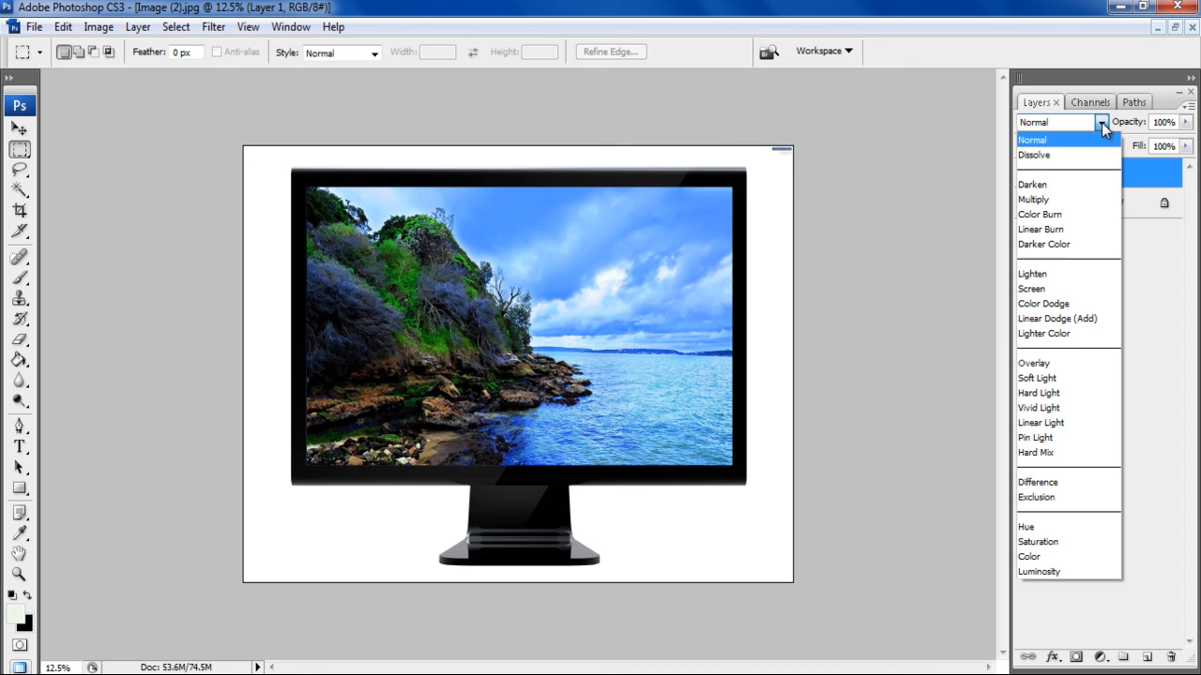
pyautogui.click(1033, 363)
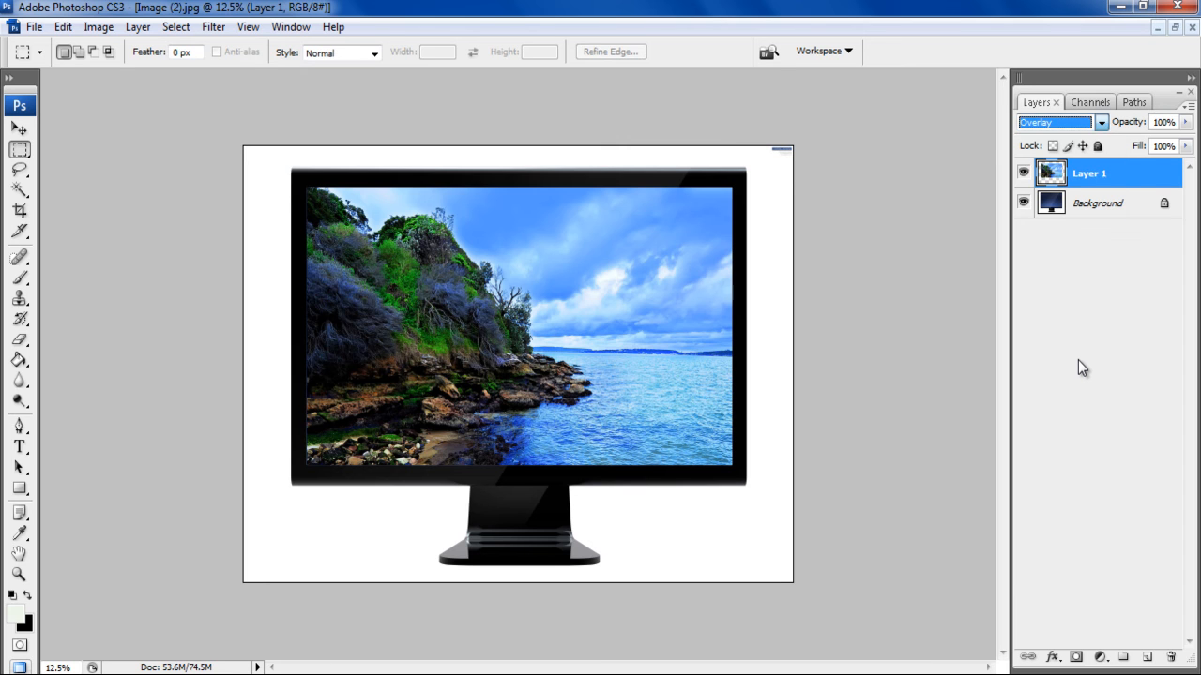